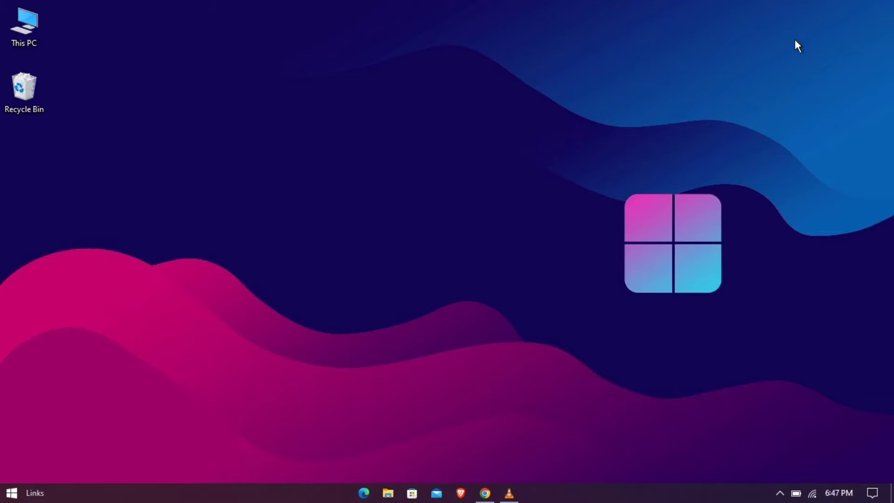
{"action": "mouse_move", "coordinate": [795, 64]}
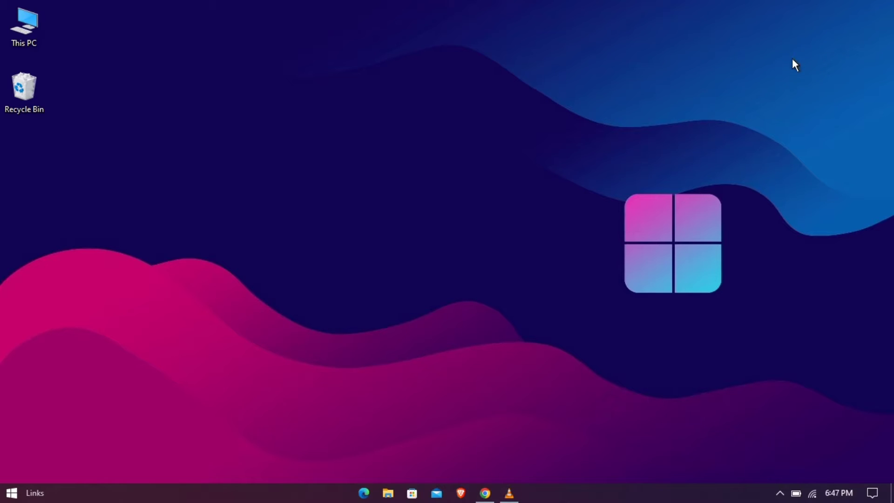
{"action": "mouse_move", "coordinate": [791, 99]}
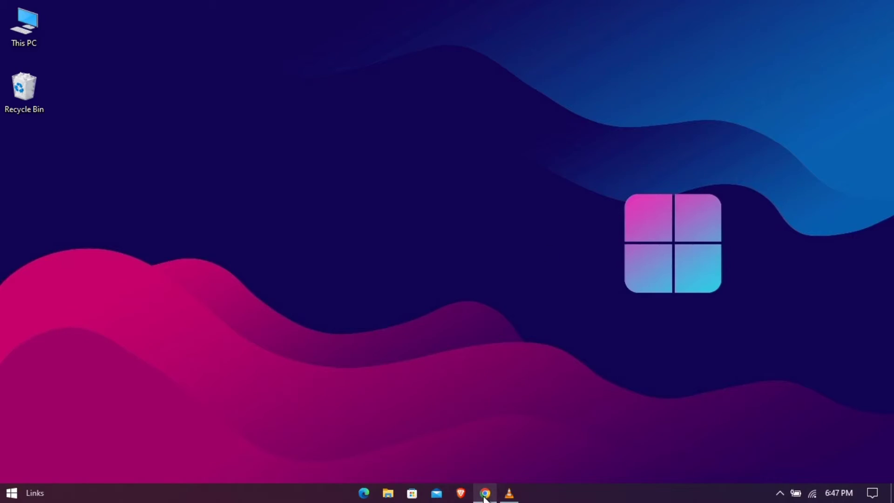
Step: Reopen the Nepal Telecommunications Authority log-in page from the Google search results
{"action": "left_click", "coordinate": [484, 493]}
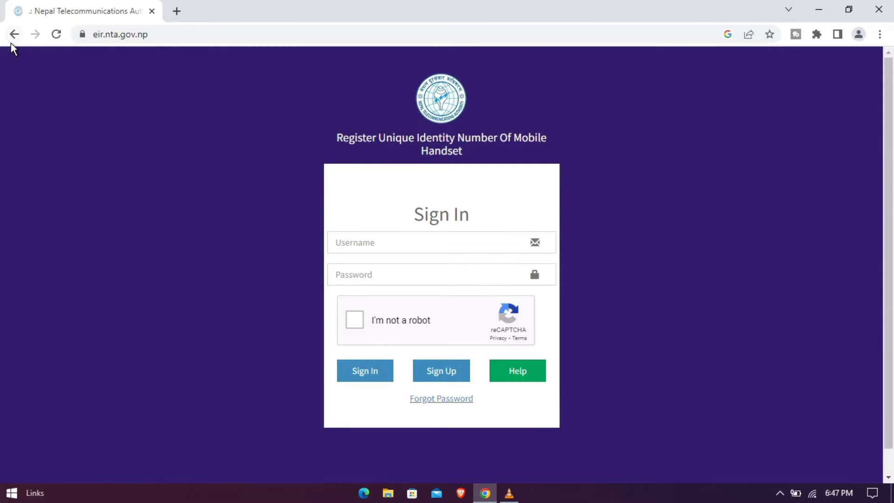
{"action": "left_click", "coordinate": [14, 34]}
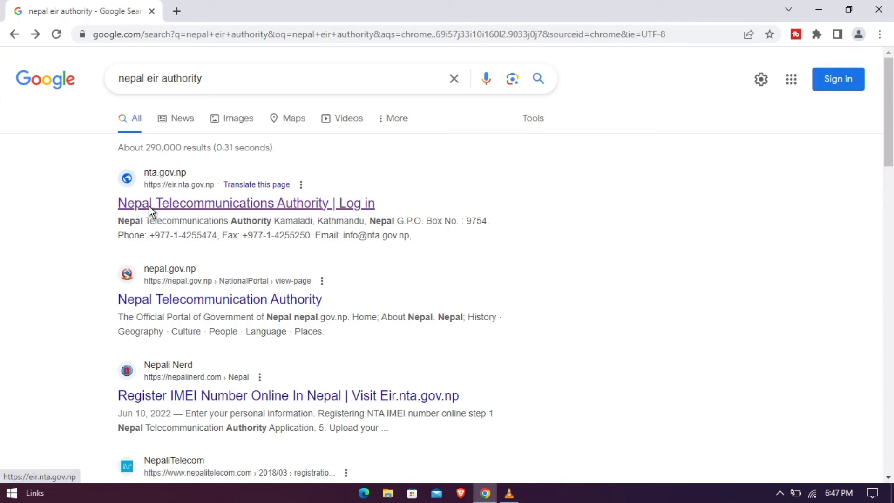
{"action": "left_click", "coordinate": [245, 203]}
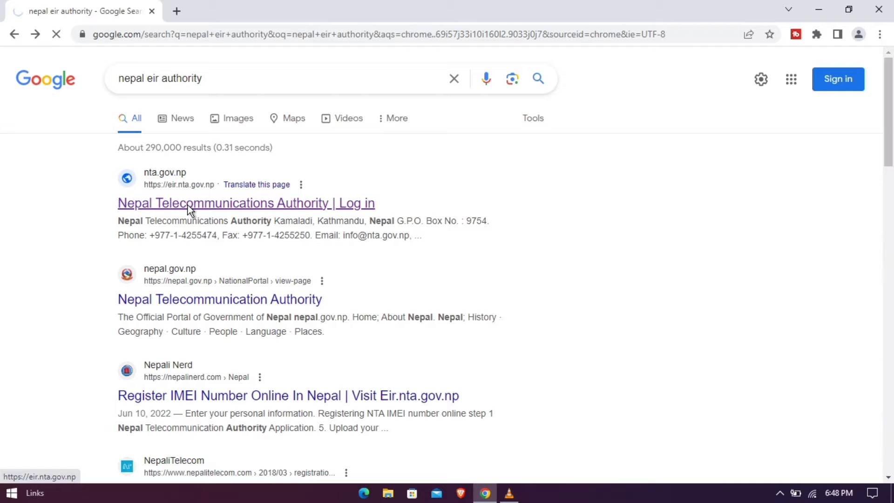
{"action": "left_click", "coordinate": [246, 203]}
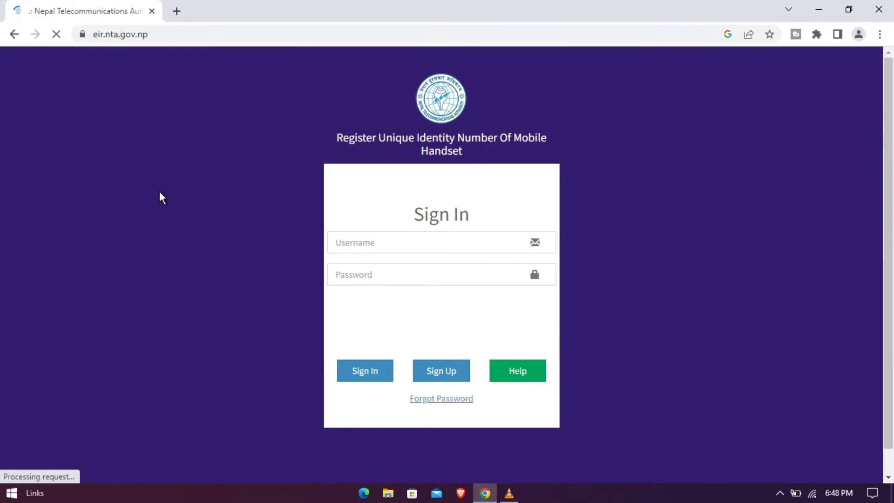
Step: Reload the eir.nta.gov.np sign-in page twice
{"action": "left_click", "coordinate": [56, 34]}
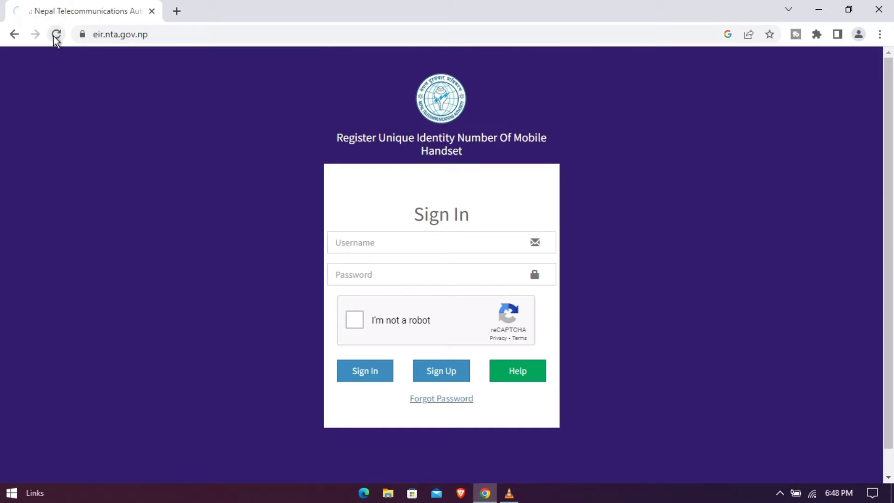
{"action": "left_click", "coordinate": [55, 34]}
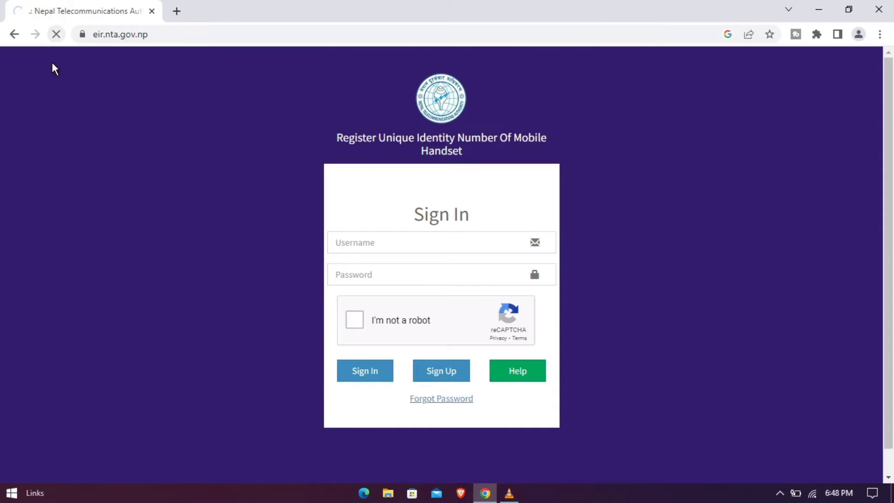
{"action": "mouse_move", "coordinate": [80, 107]}
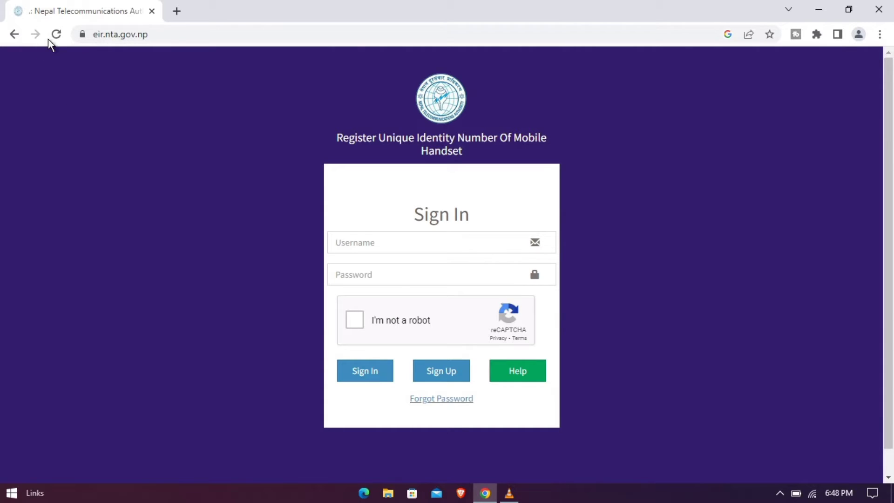
Step: Reload the eir.nta.gov.np sign-in page once more so the login form and CAPTCHA appear
{"action": "left_click", "coordinate": [56, 34]}
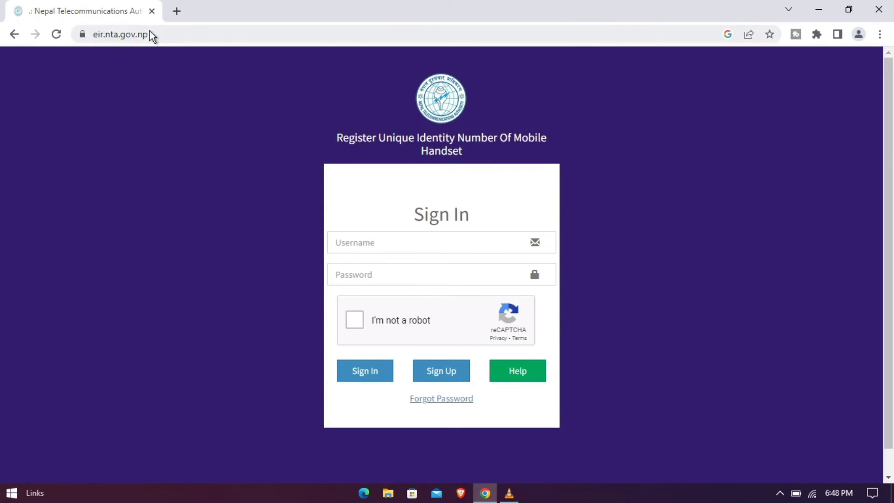
{"action": "mouse_move", "coordinate": [237, 229]}
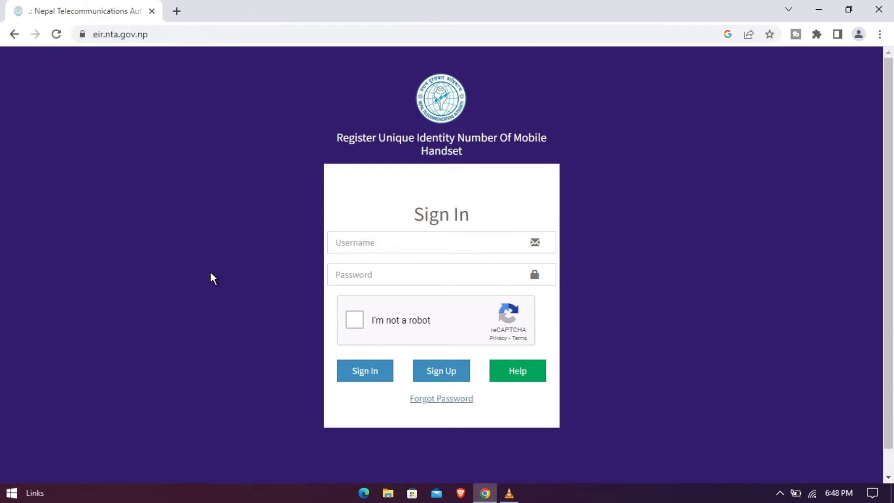
{"action": "mouse_move", "coordinate": [263, 325]}
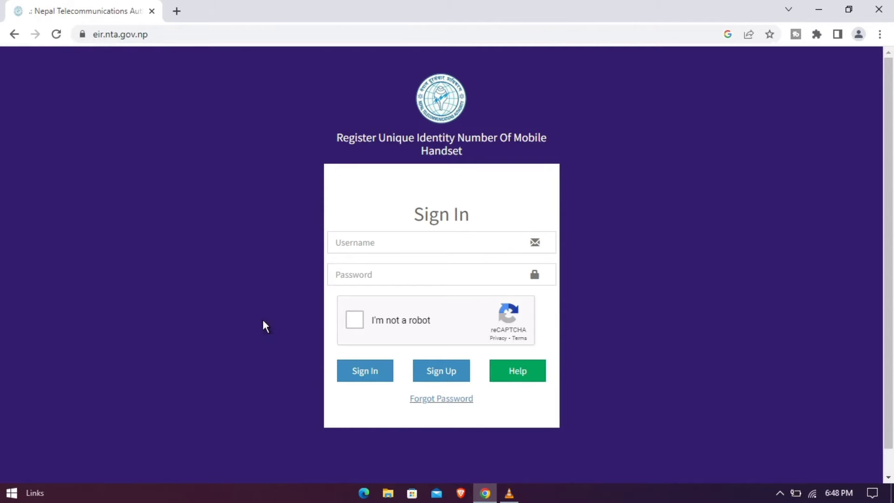
{"action": "mouse_move", "coordinate": [664, 350]}
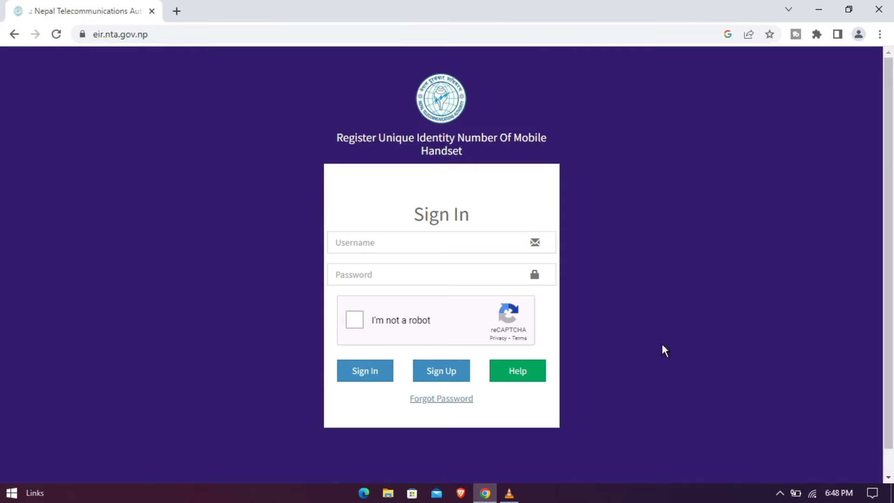
{"action": "mouse_move", "coordinate": [652, 490]}
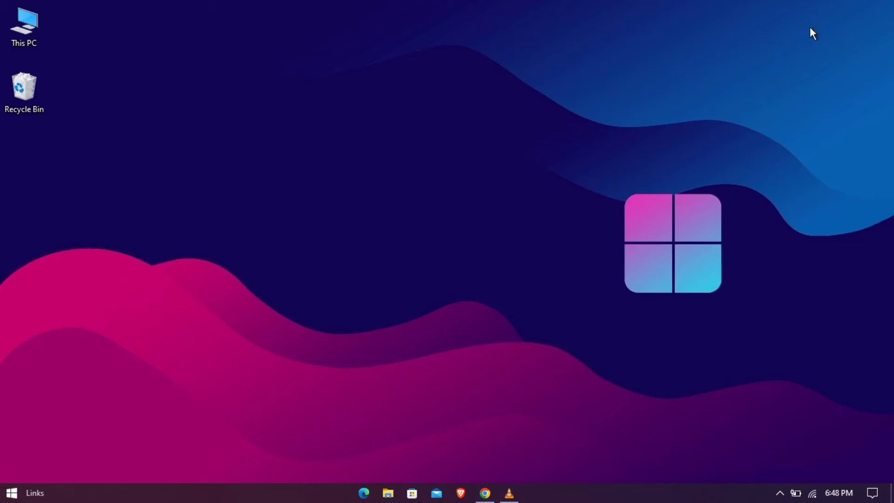
{"action": "mouse_move", "coordinate": [717, 308]}
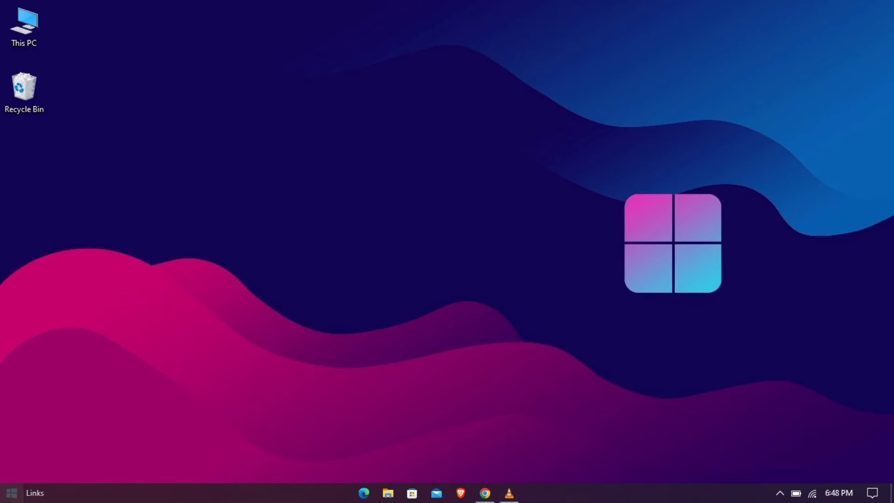
Step: Open Settings, view the Network & Internet status showing a connection, then minimize Settings
{"action": "left_click", "coordinate": [10, 493]}
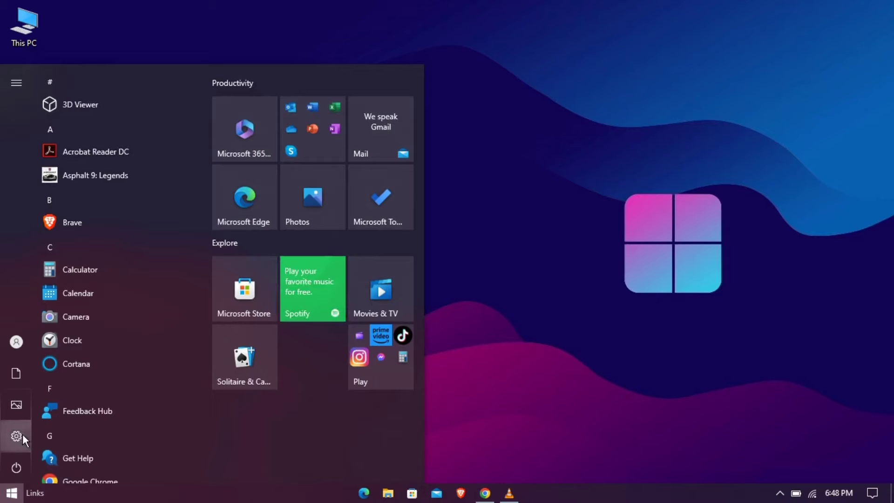
{"action": "left_click", "coordinate": [15, 436]}
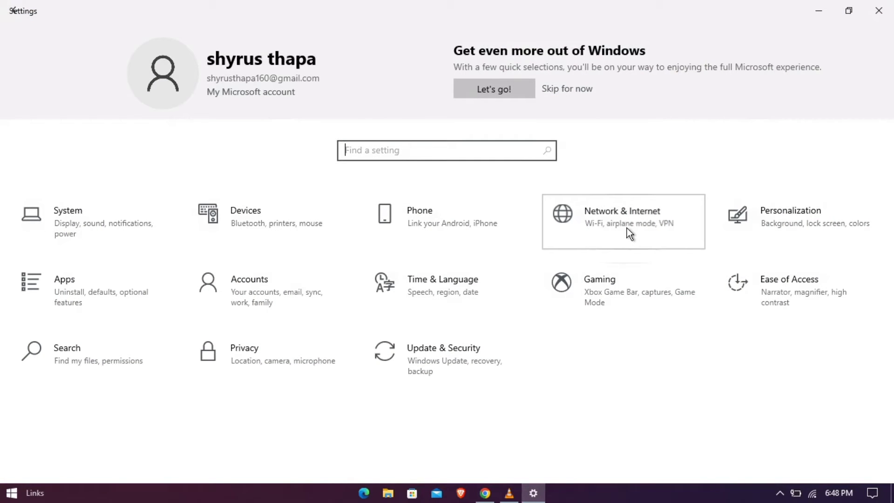
{"action": "left_click", "coordinate": [622, 221]}
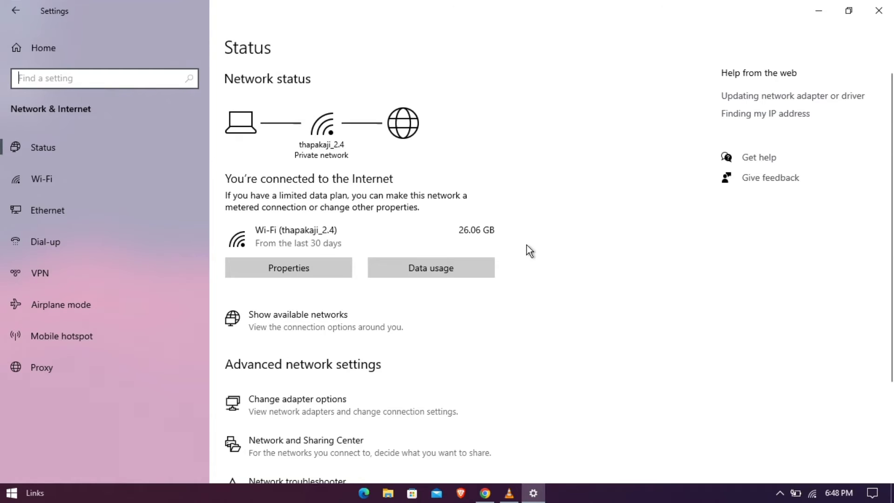
{"action": "mouse_move", "coordinate": [435, 277]}
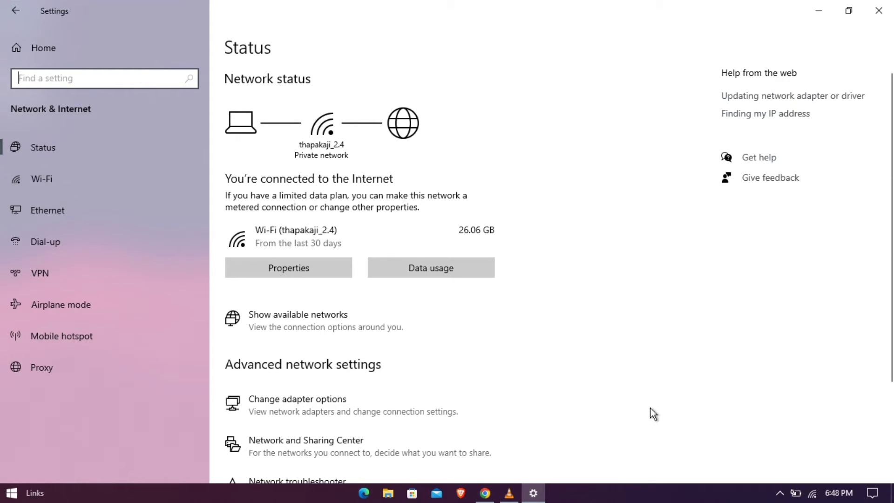
{"action": "mouse_move", "coordinate": [818, 10]}
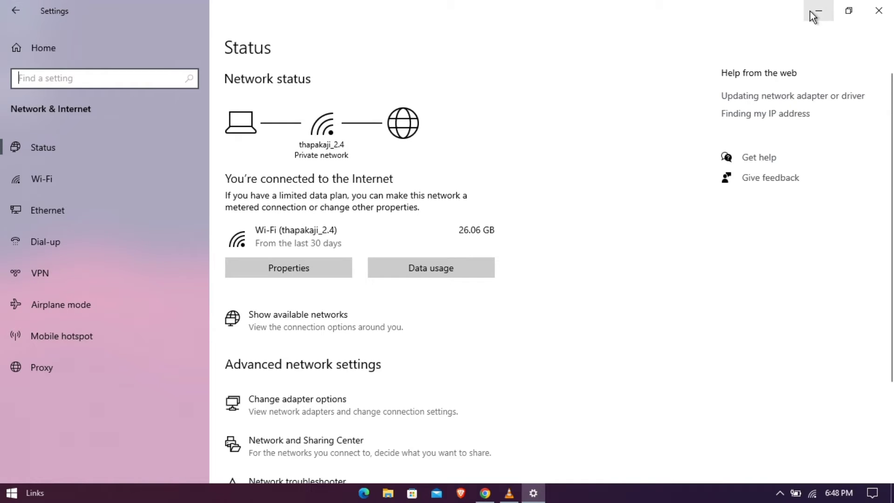
{"action": "left_click", "coordinate": [819, 10]}
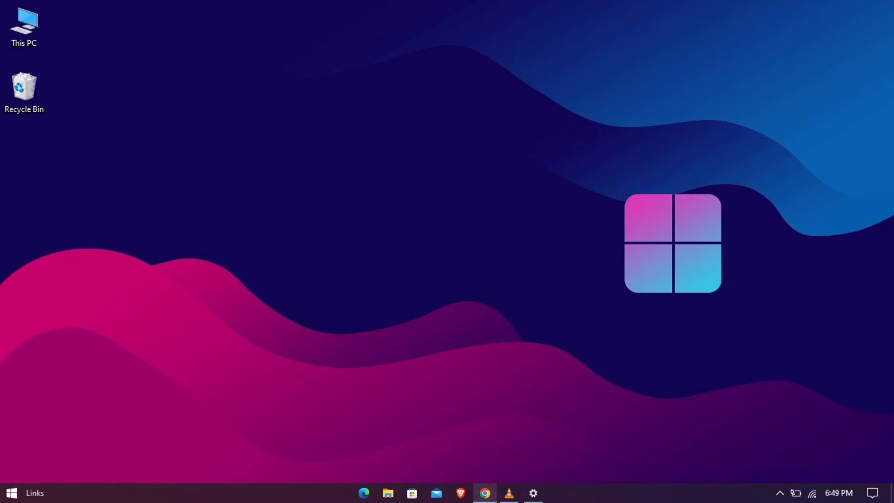
Step: Bring Chrome back on the eir.nta.gov.np sign-in page, then open the Start menu
{"action": "left_click", "coordinate": [485, 493]}
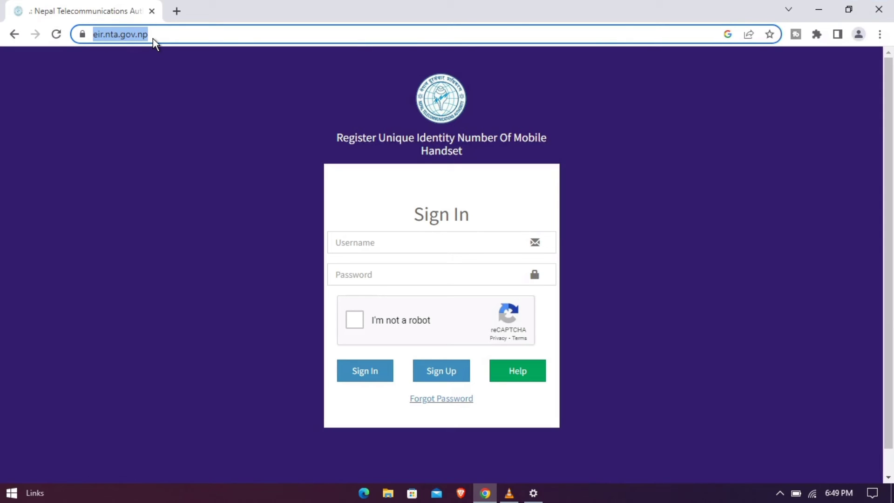
{"action": "mouse_move", "coordinate": [818, 11]}
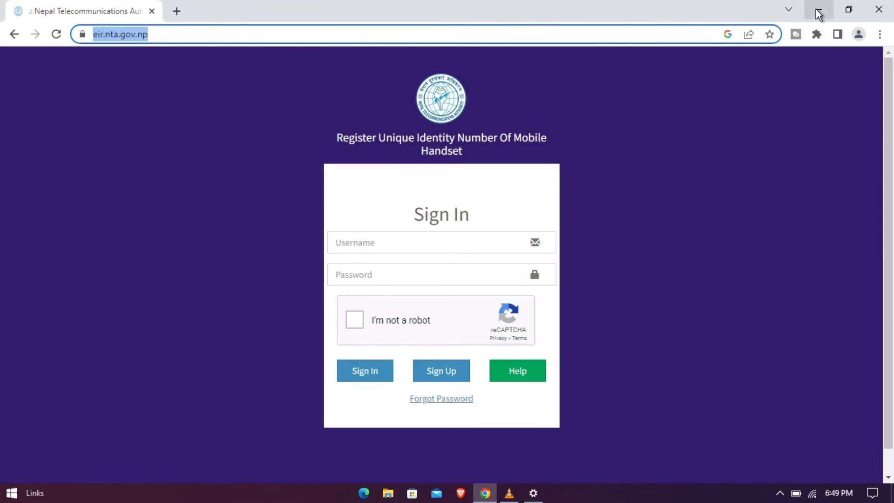
{"action": "left_click", "coordinate": [10, 493]}
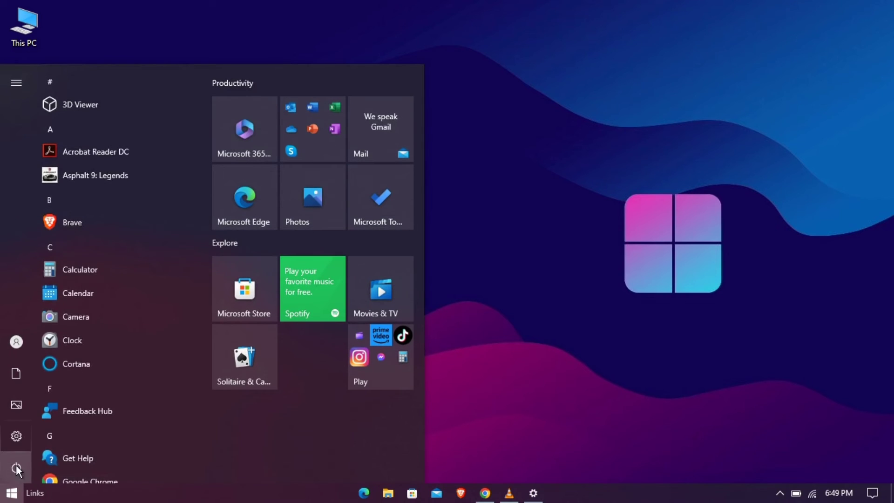